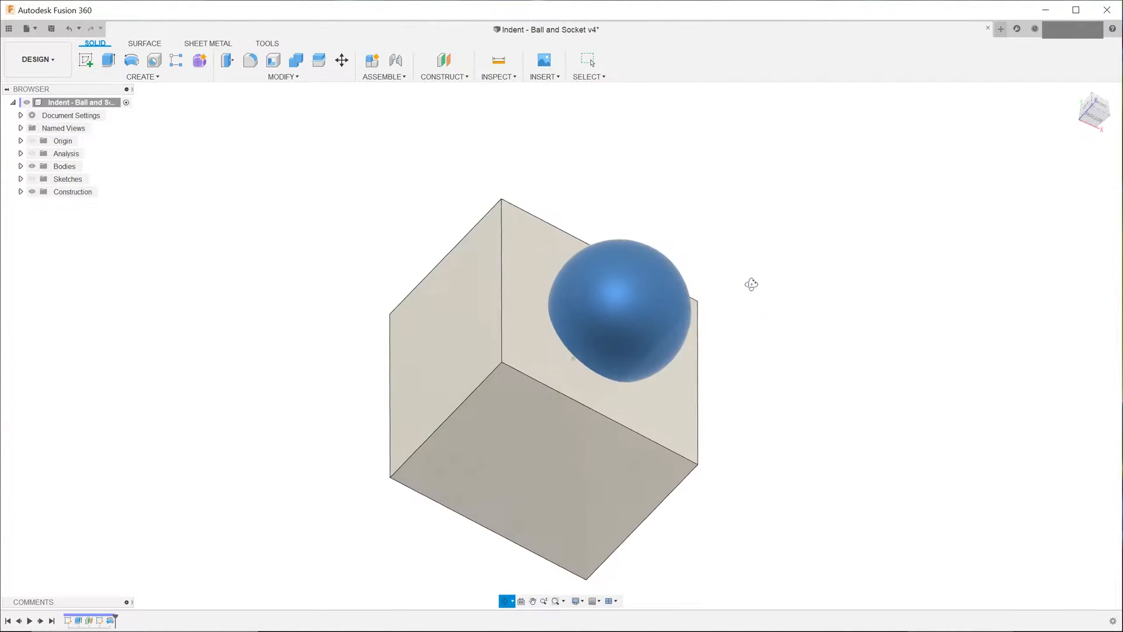
# Step: Orbit the cube and ball for inspection, then expand the Bodies list in the Browser
pyautogui.moveTo(751, 283); pyautogui.dragTo(465, 289)
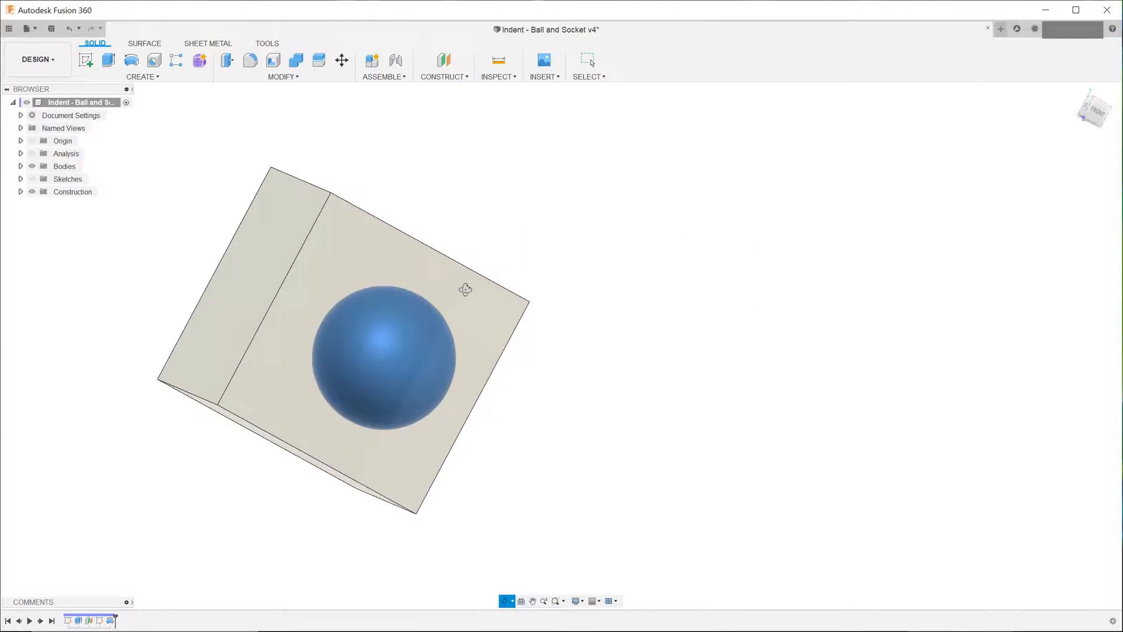
pyautogui.moveTo(466, 289); pyautogui.dragTo(659, 274)
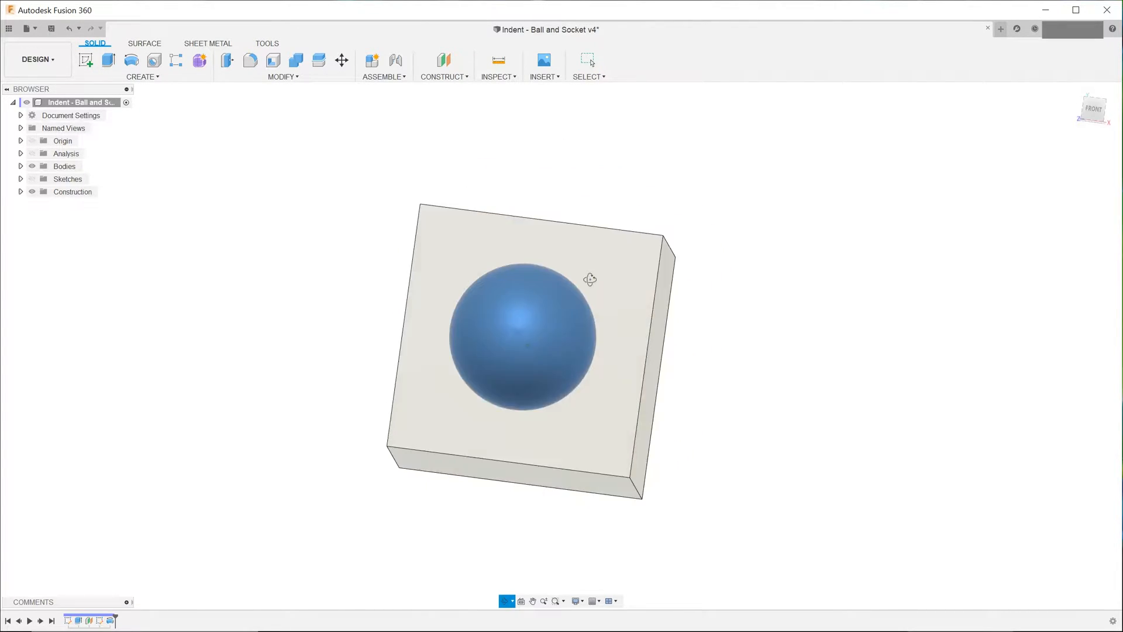
pyautogui.moveTo(589, 280); pyautogui.dragTo(582, 284)
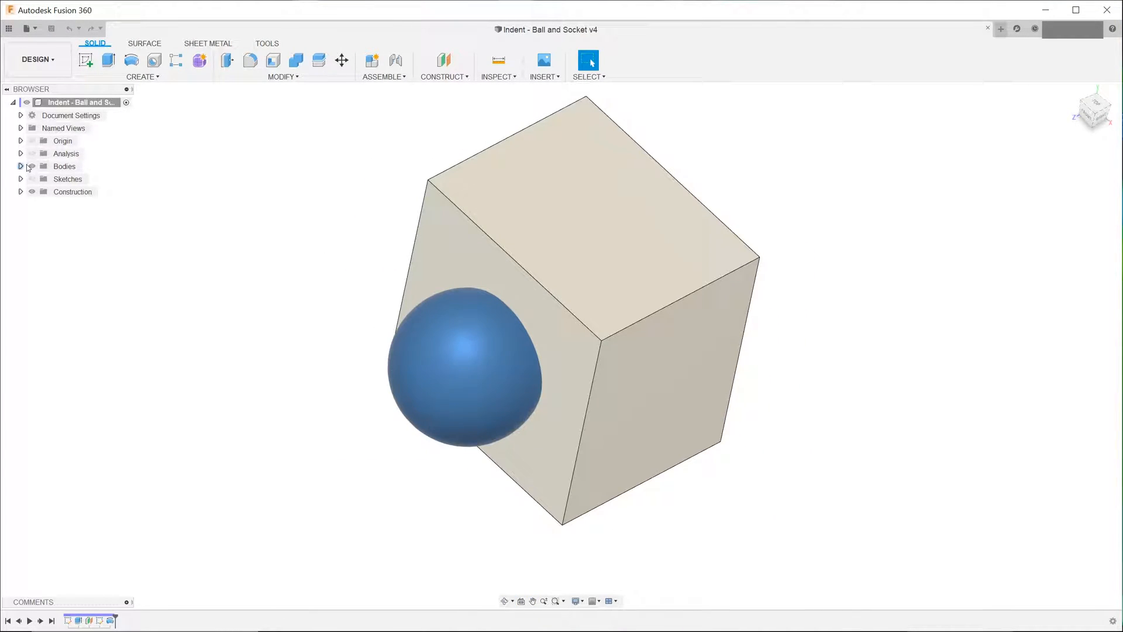
pyautogui.click(21, 167)
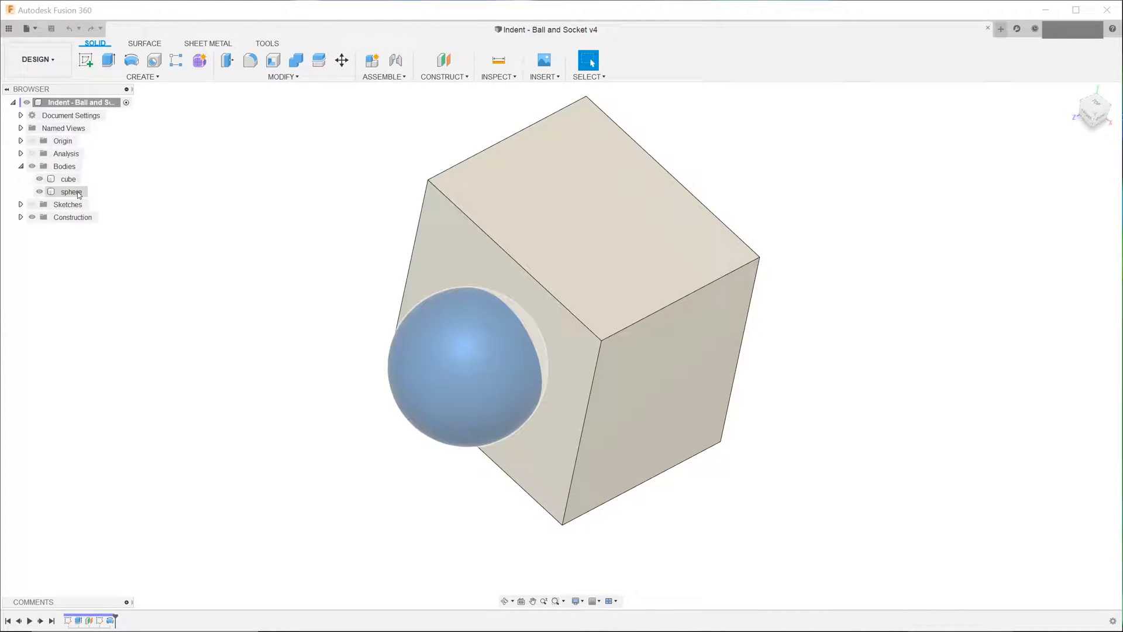
pyautogui.click(72, 190)
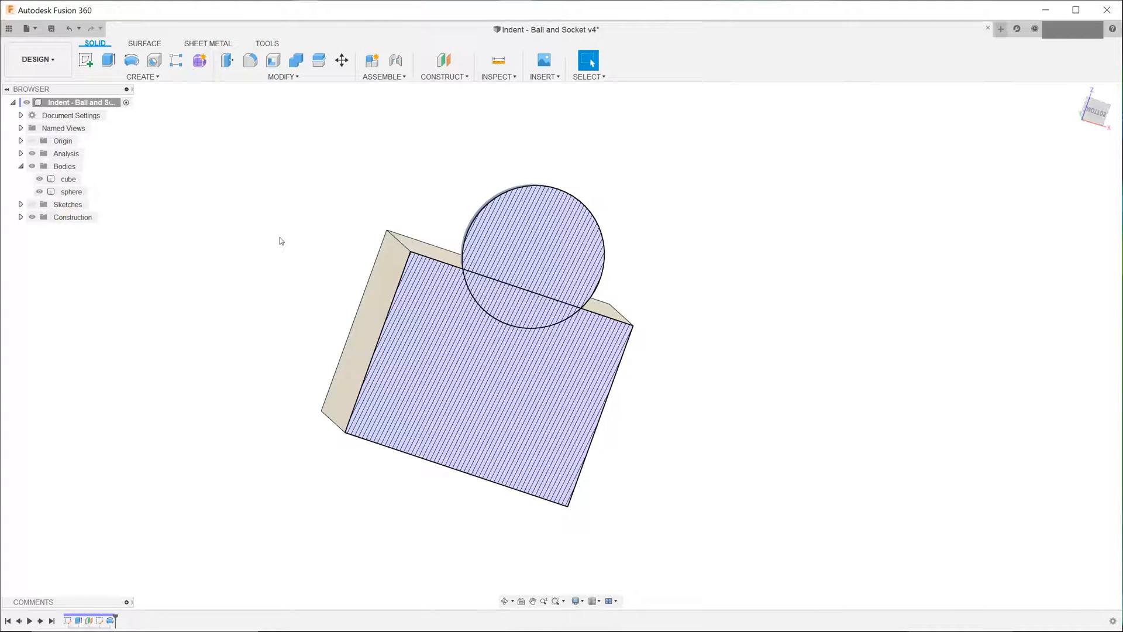
pyautogui.moveTo(320, 254)
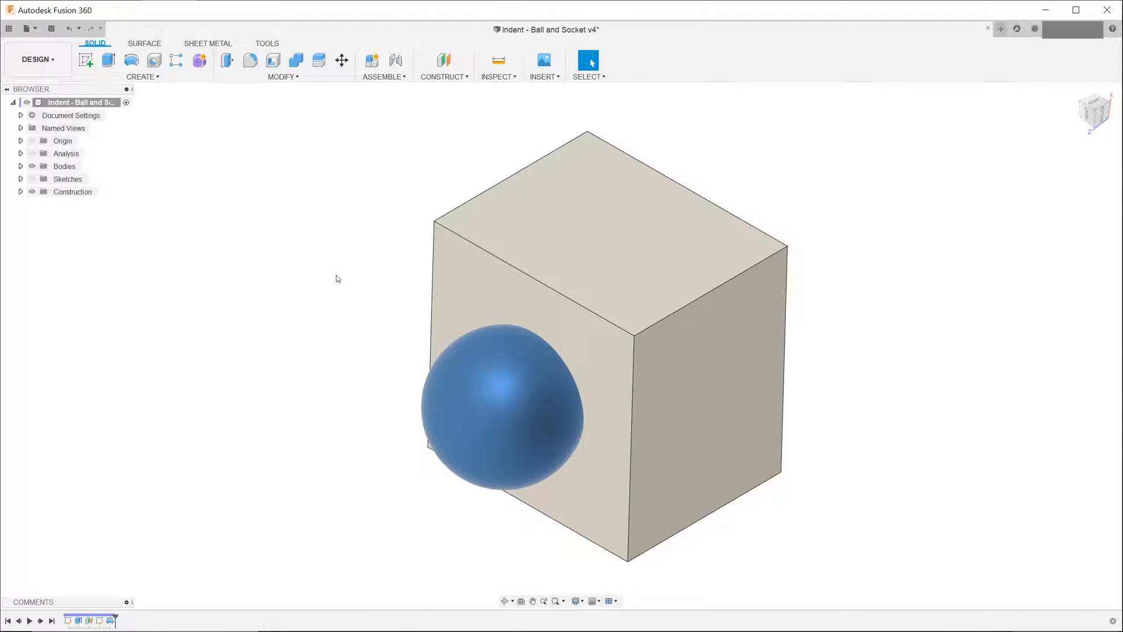
pyautogui.moveTo(330, 264)
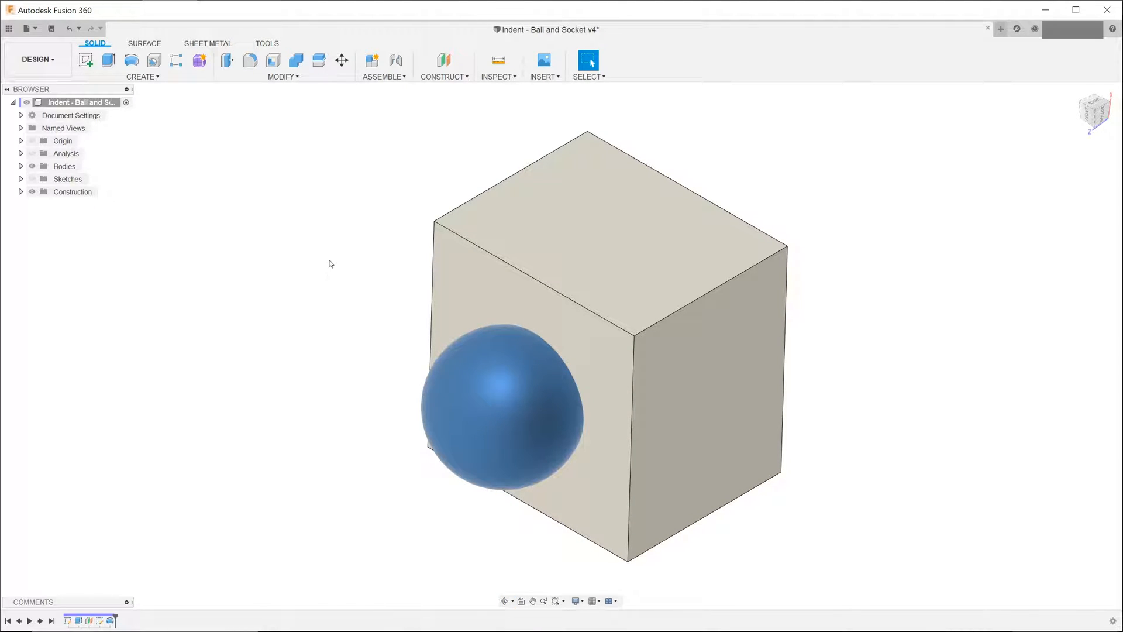
# Step: Copy the sphere body and paste the duplicate in place
pyautogui.click(21, 166)
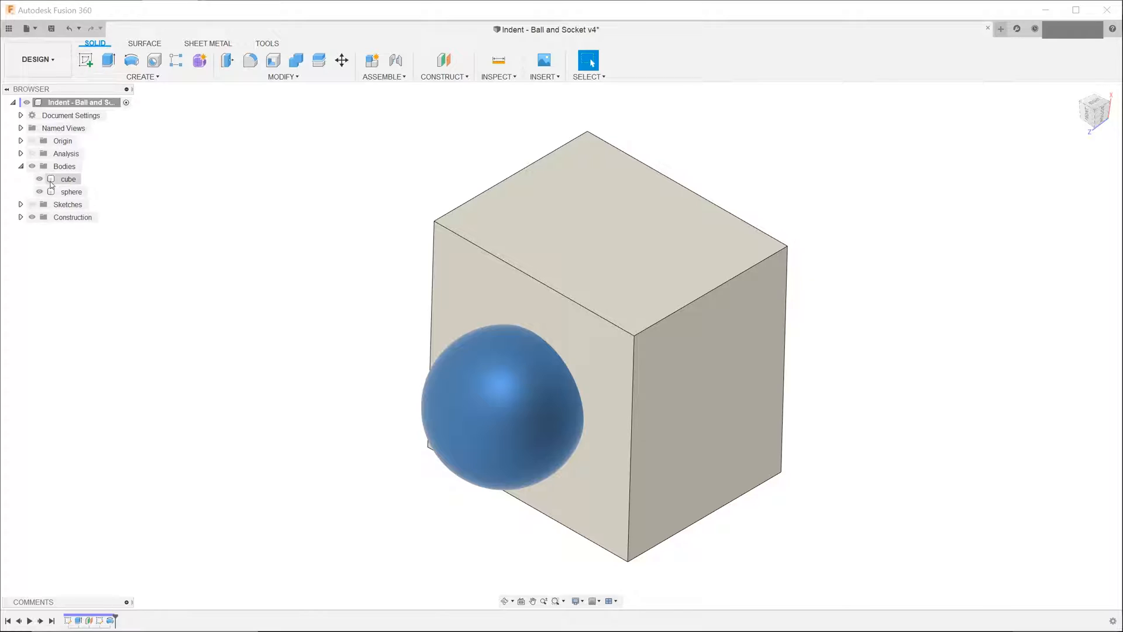
pyautogui.click(71, 191)
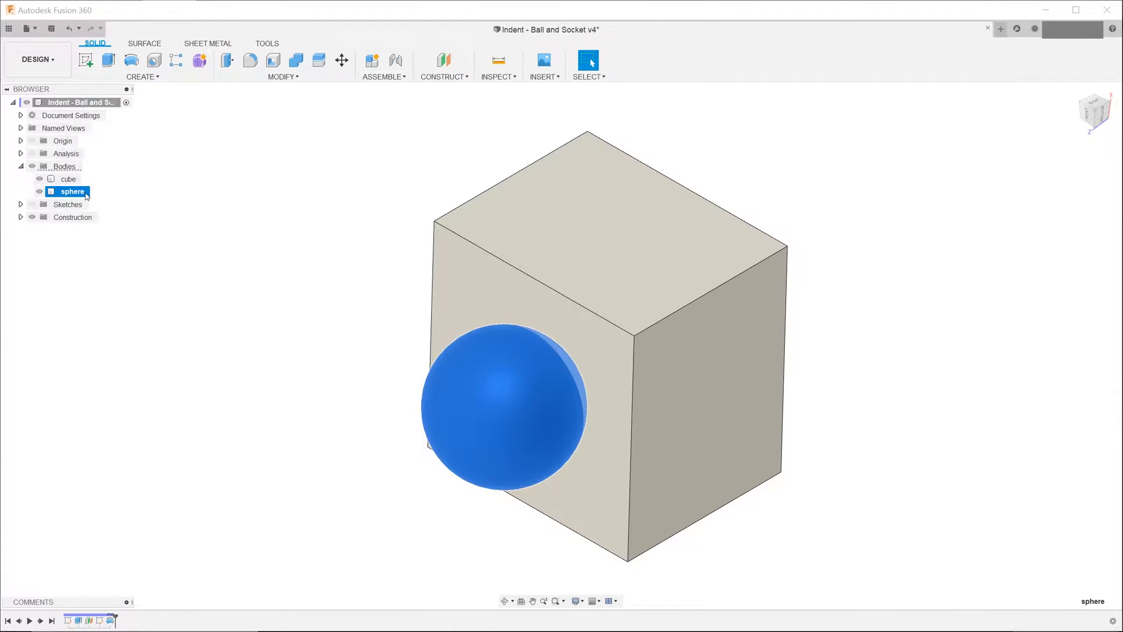
pyautogui.rightClick(72, 191)
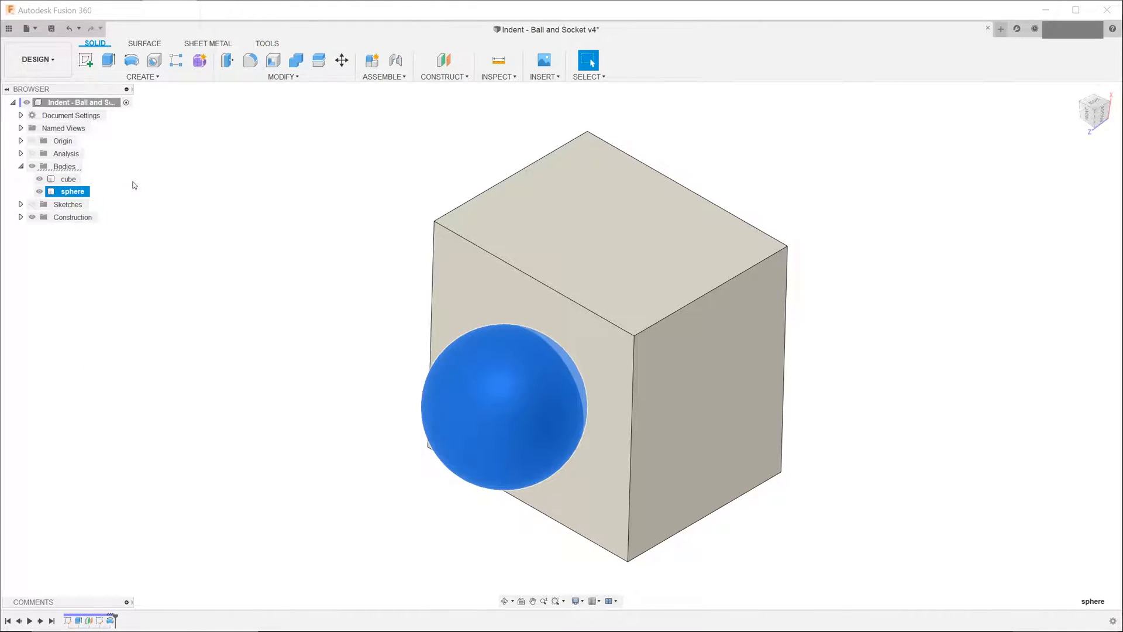
pyautogui.click(341, 60)
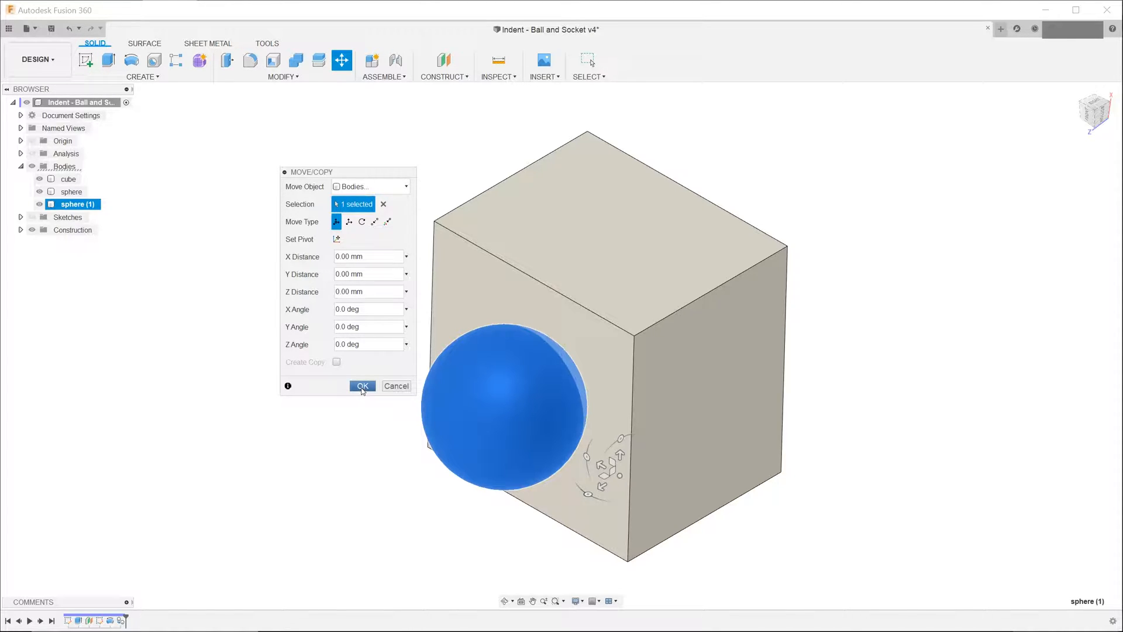
pyautogui.click(361, 386)
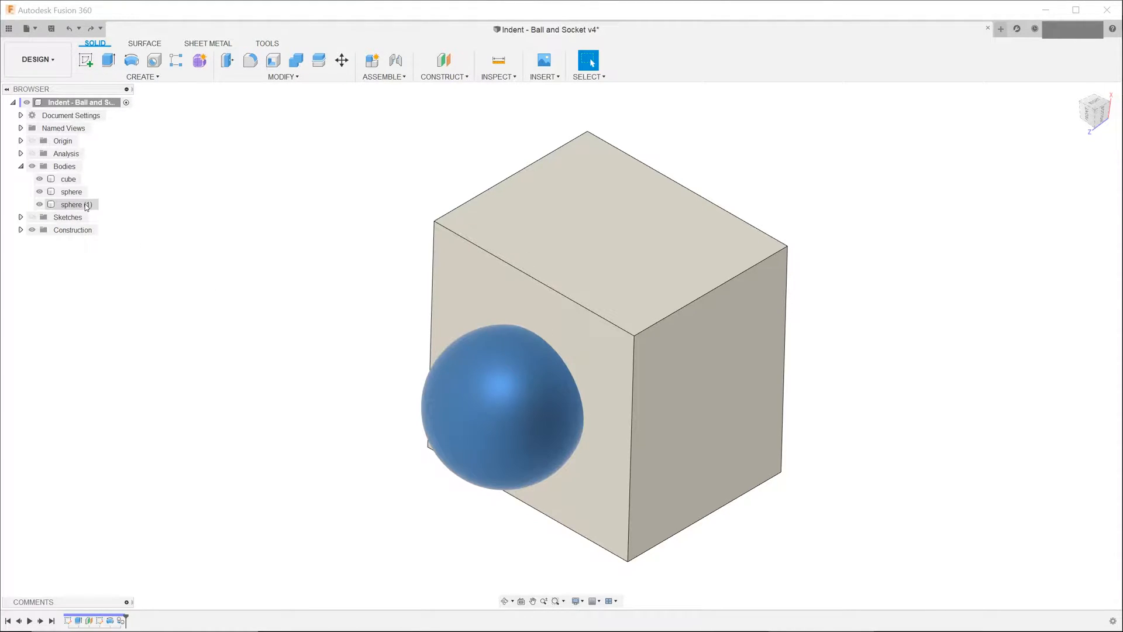
# Step: Rename the duplicate 'sphere copy' and hide the original sphere
pyautogui.doubleClick(72, 204)
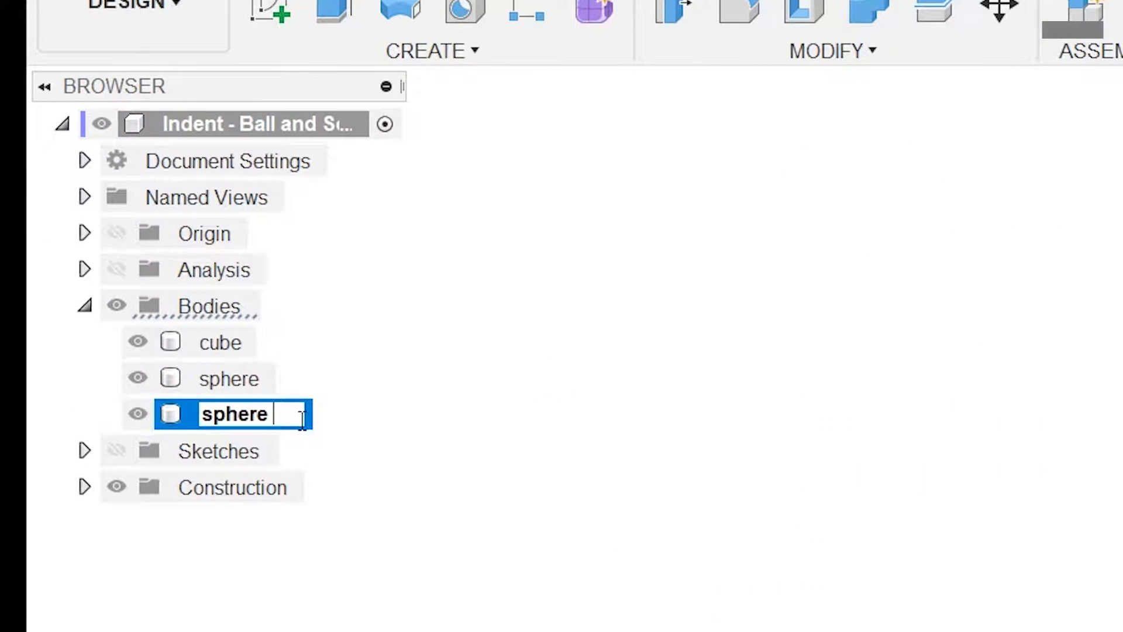
pyautogui.write('copy')
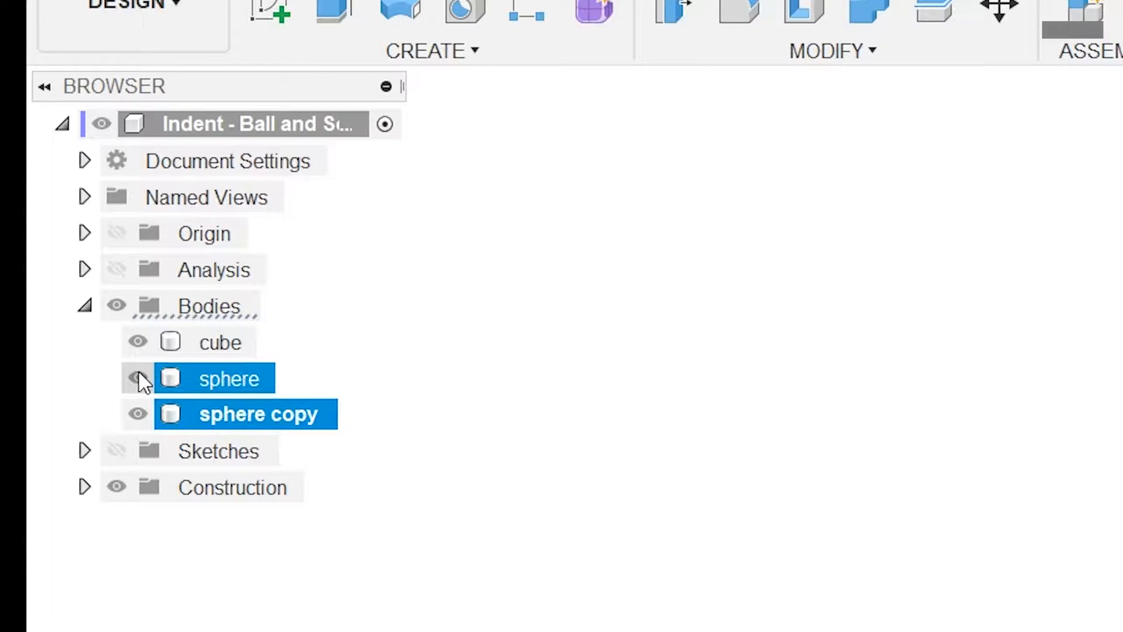
pyautogui.click(137, 378)
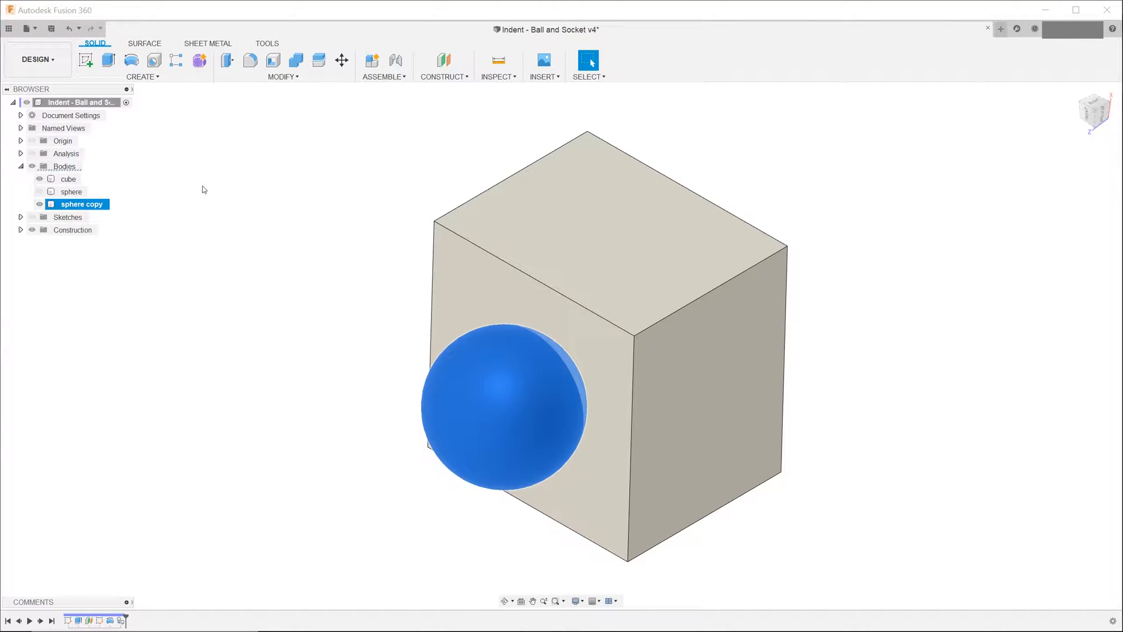
pyautogui.click(321, 312)
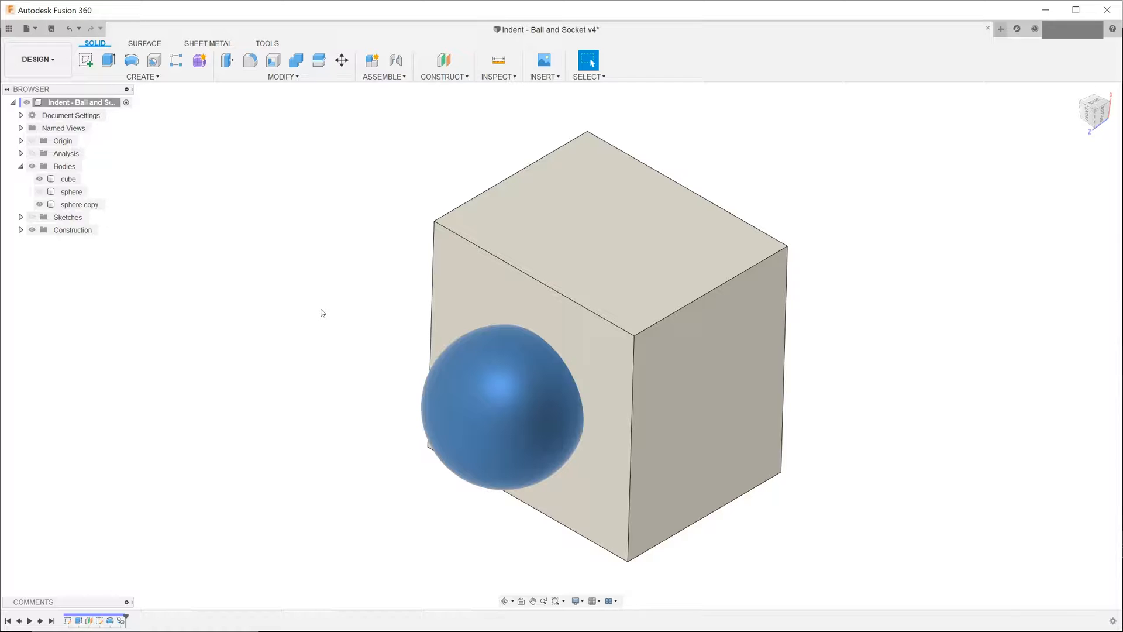
pyautogui.moveTo(317, 228)
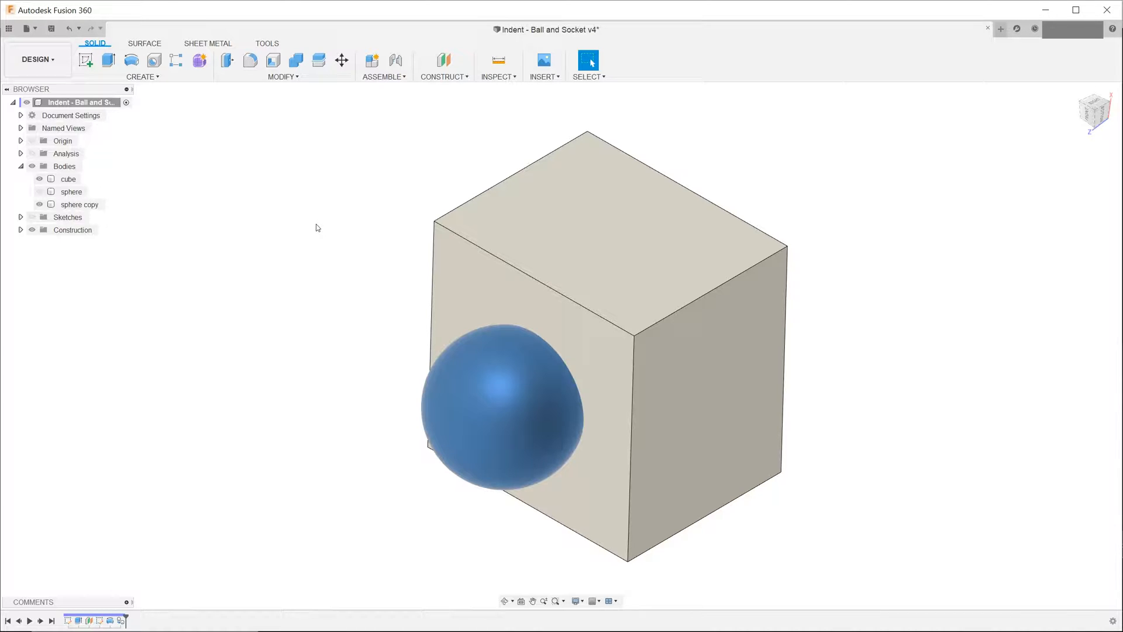
# Step: Offset the sphere copy's curved face outward by 2 mm with Offset Face
pyautogui.click(282, 78)
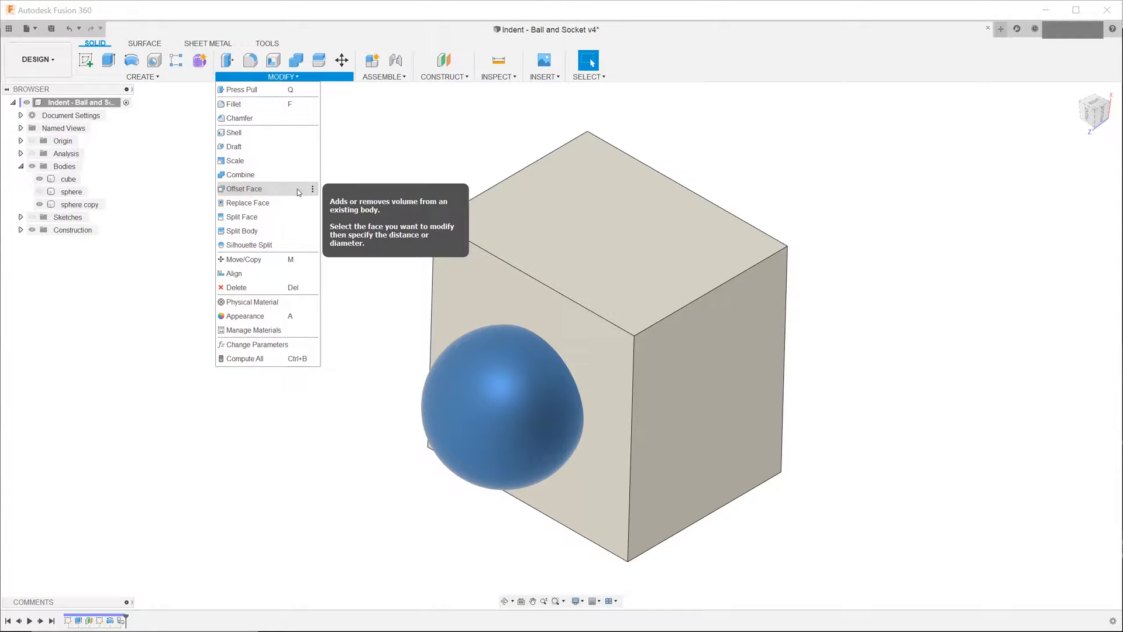
pyautogui.click(243, 188)
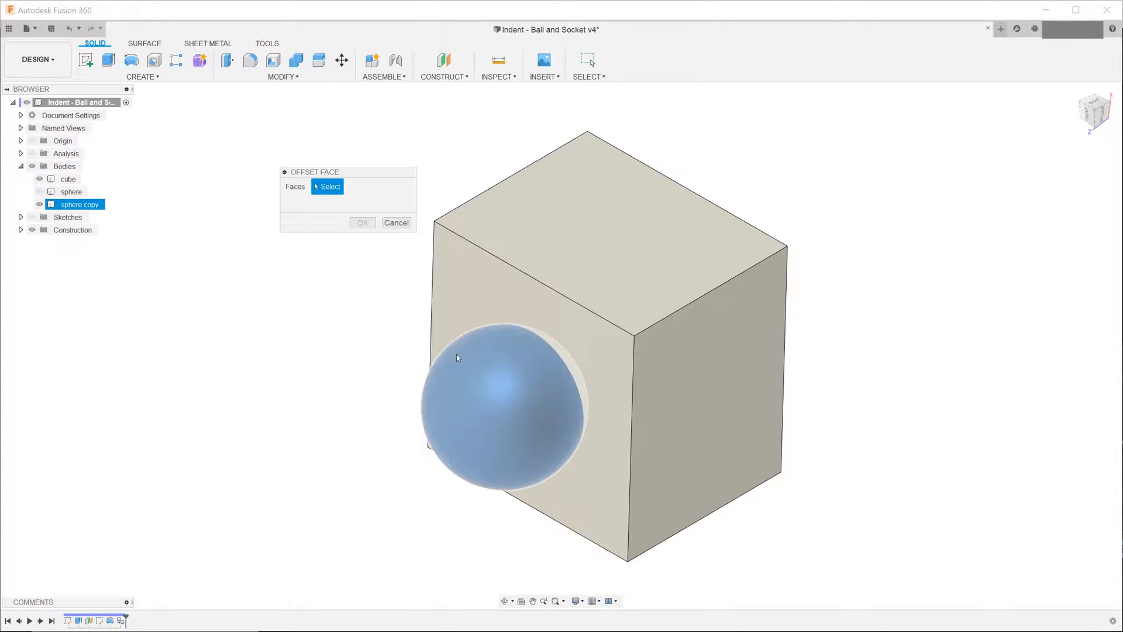
pyautogui.click(453, 351)
pyautogui.write('2')
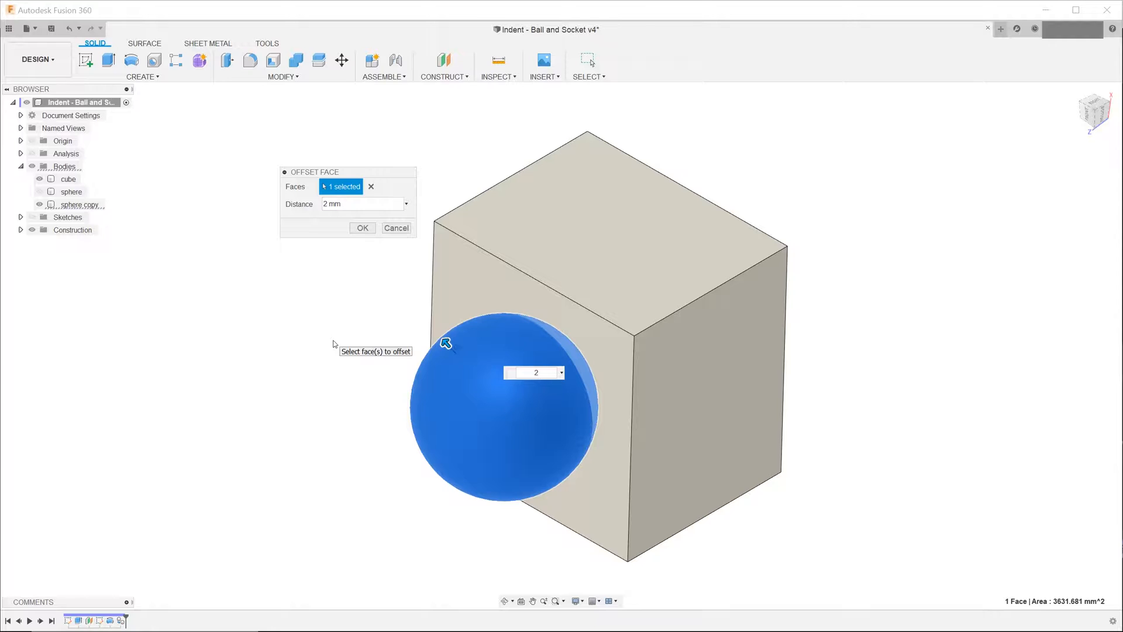
pyautogui.click(361, 228)
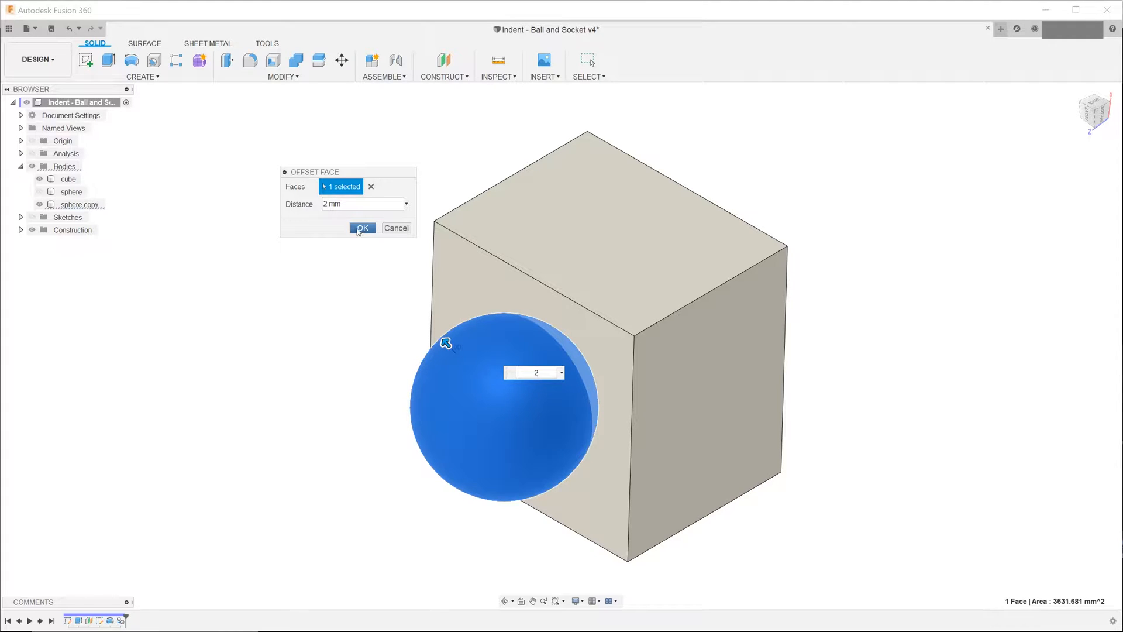
pyautogui.click(362, 228)
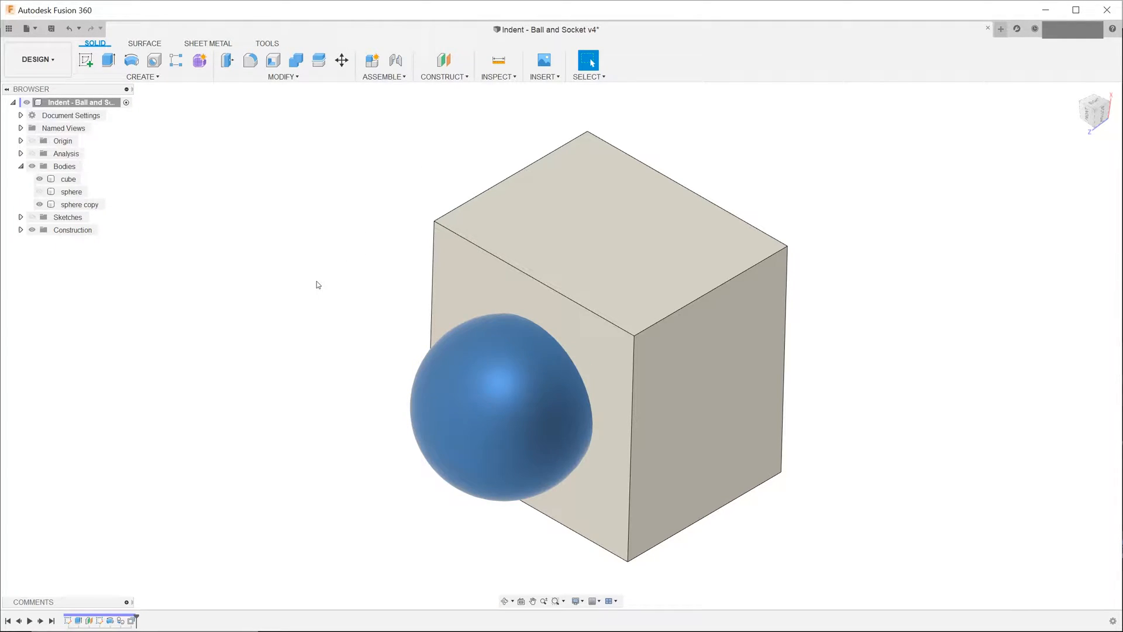
# Step: Start Combine with the cube as target and the enlarged sphere copy as tool
pyautogui.scroll(3)
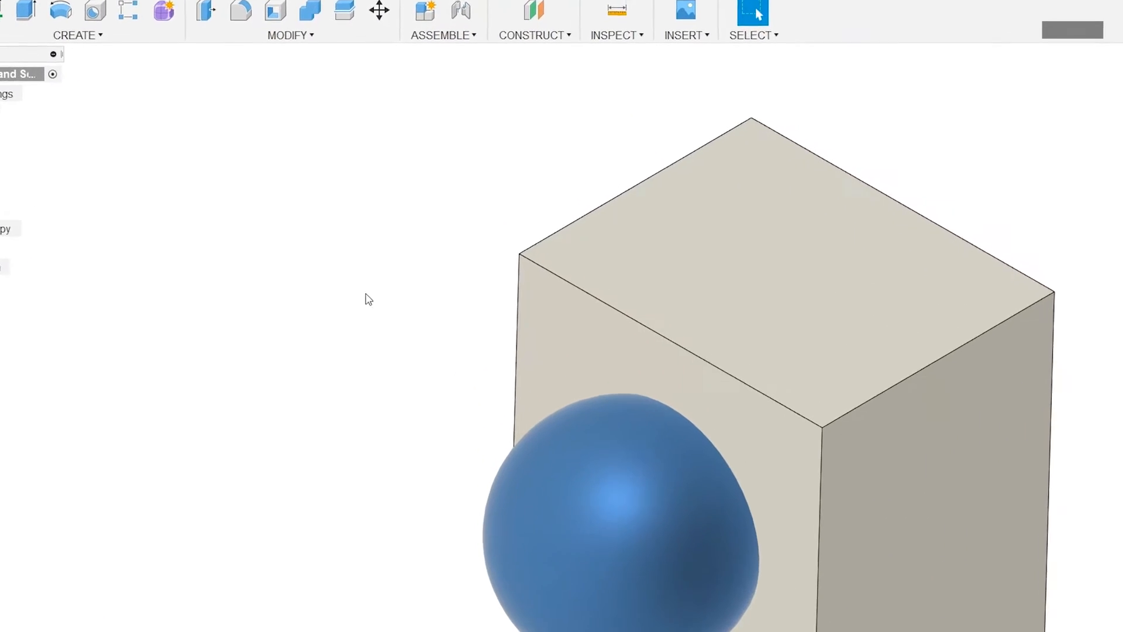
pyautogui.click(288, 33)
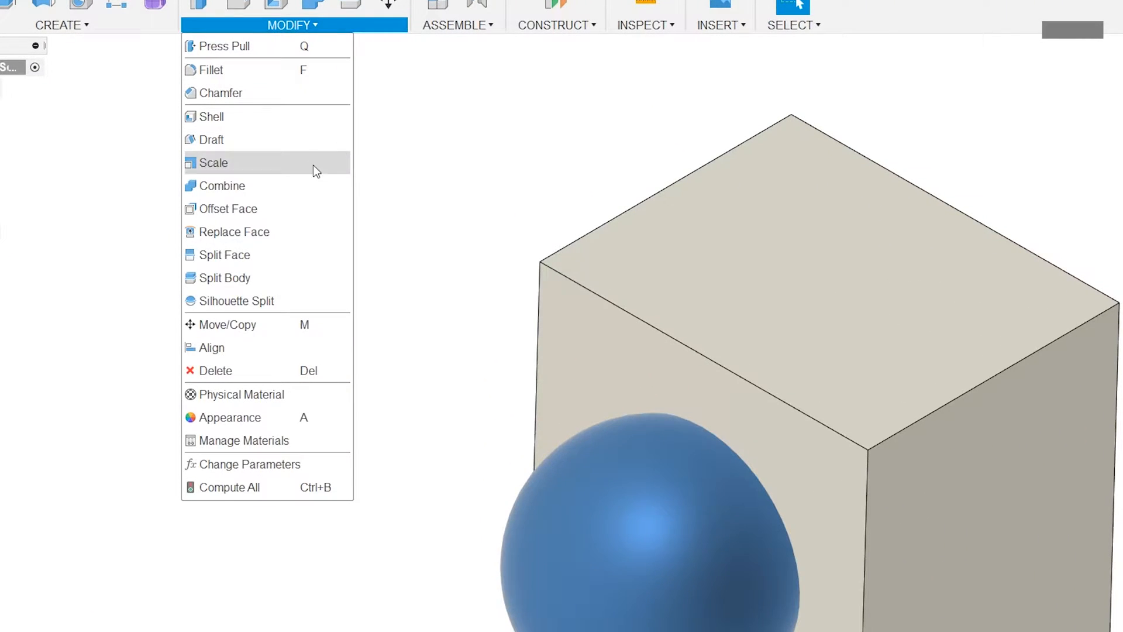
pyautogui.moveTo(221, 186)
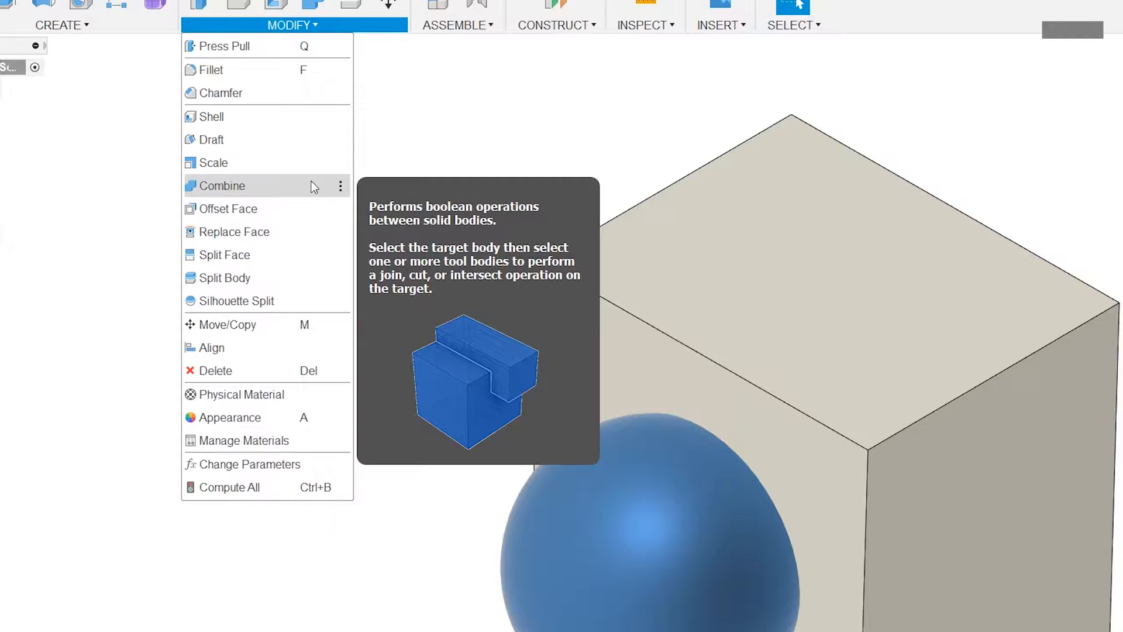
pyautogui.click(222, 186)
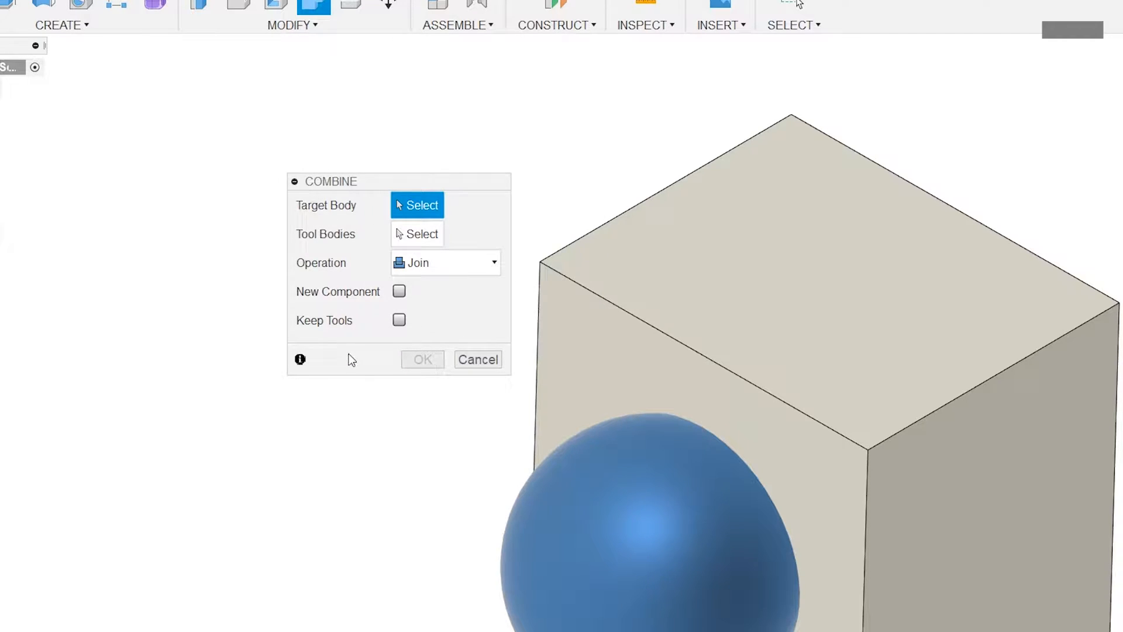
pyautogui.moveTo(398, 449)
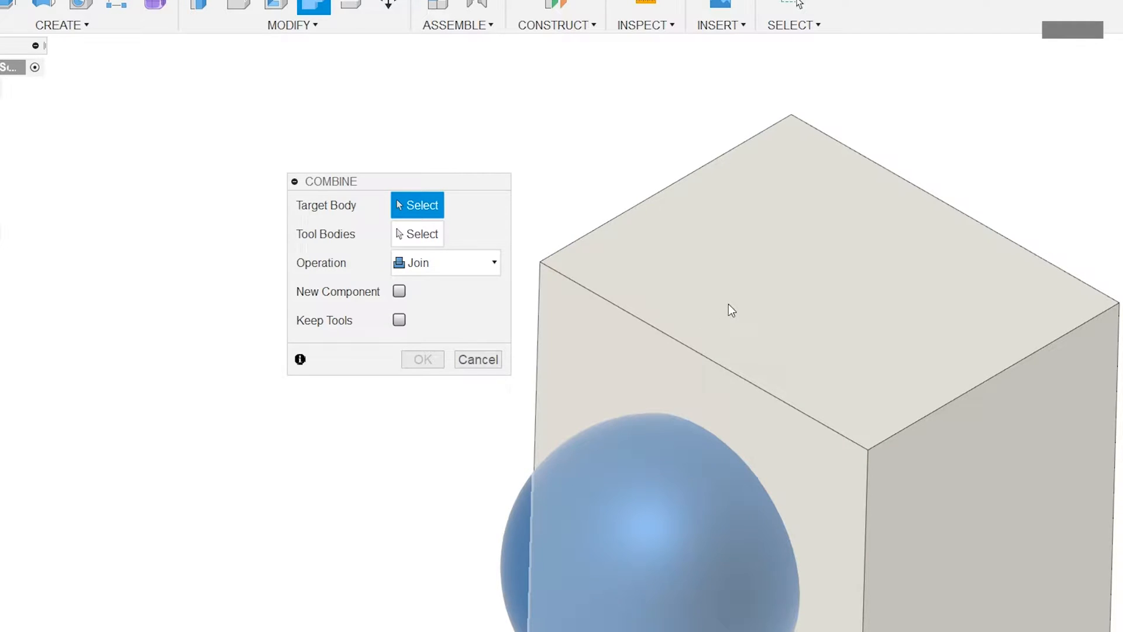
pyautogui.click(730, 309)
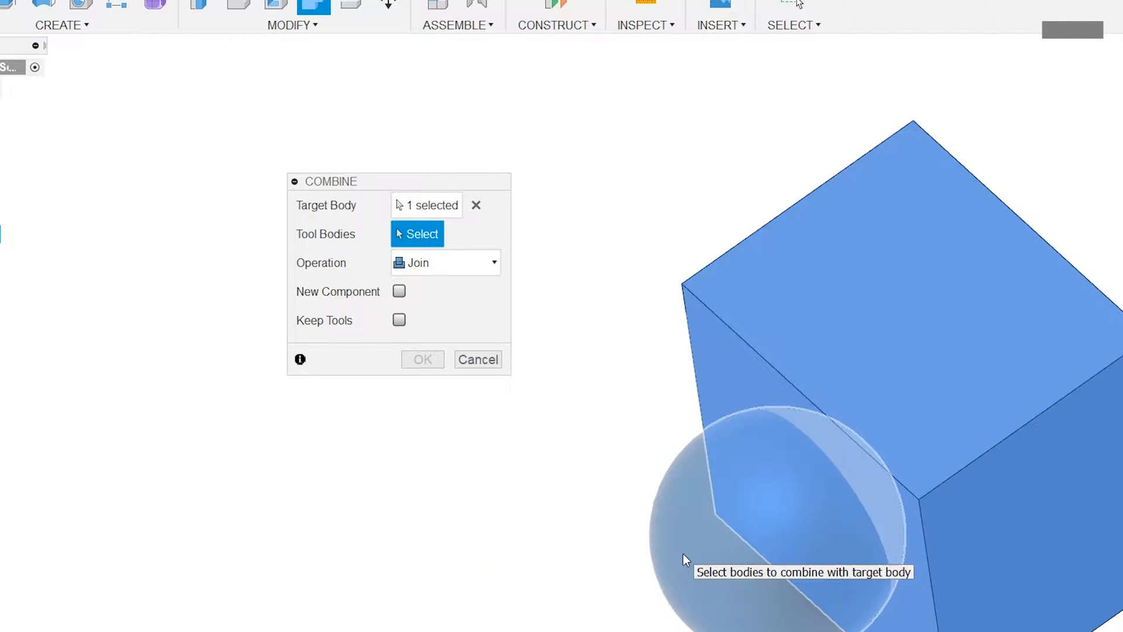
pyautogui.click(787, 502)
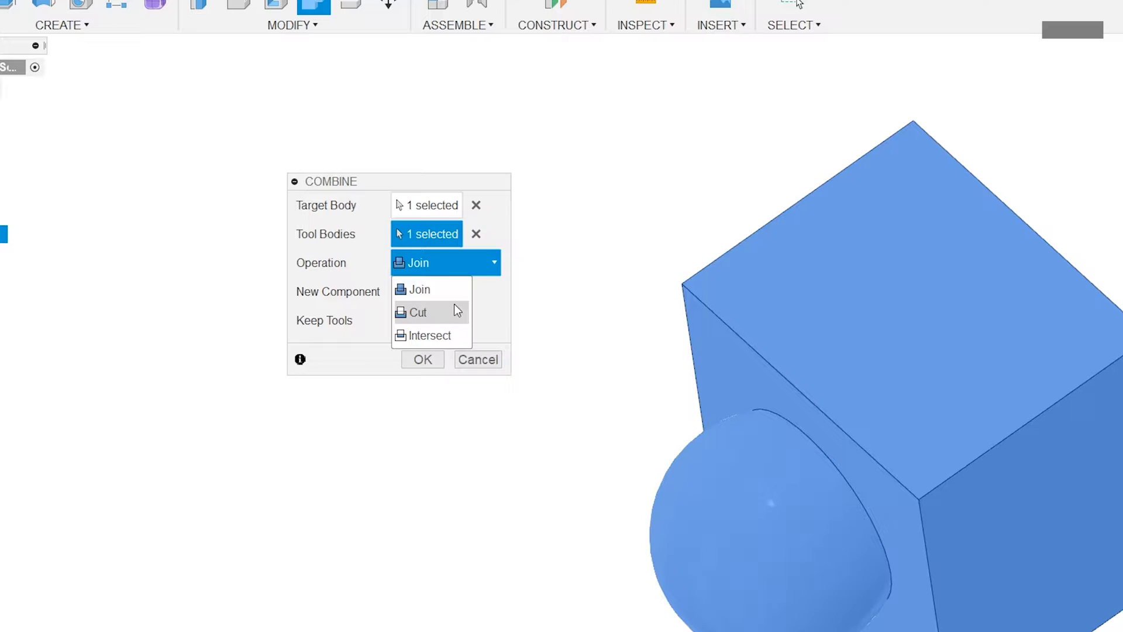
# Step: Set the operation to Cut without keeping tools and apply, leaving a spherical socket
pyautogui.click(419, 311)
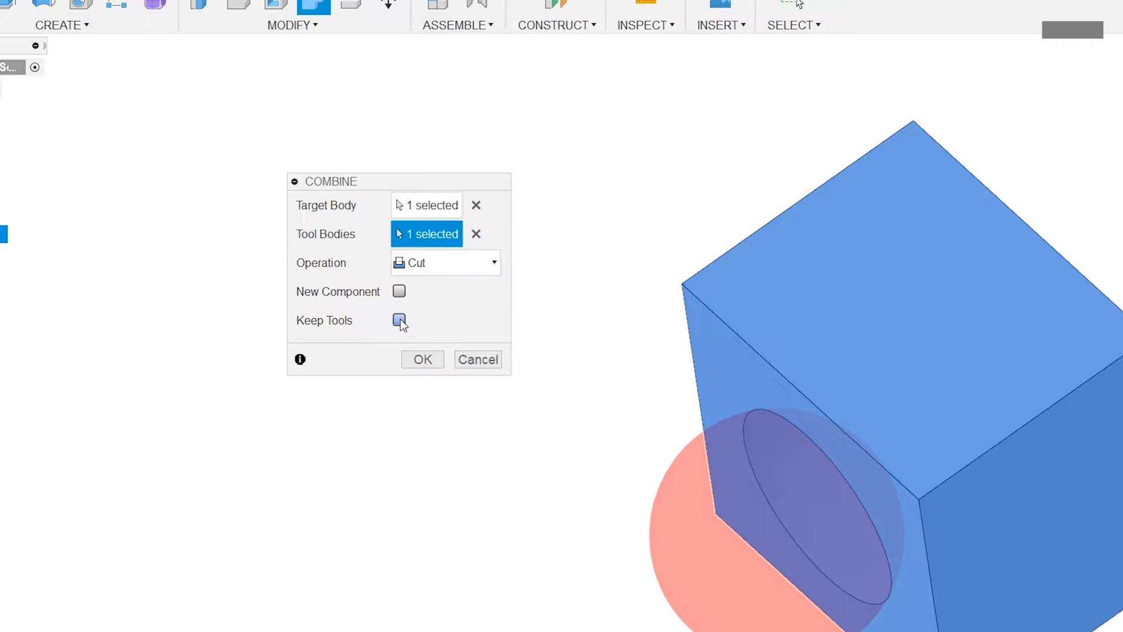
pyautogui.click(399, 320)
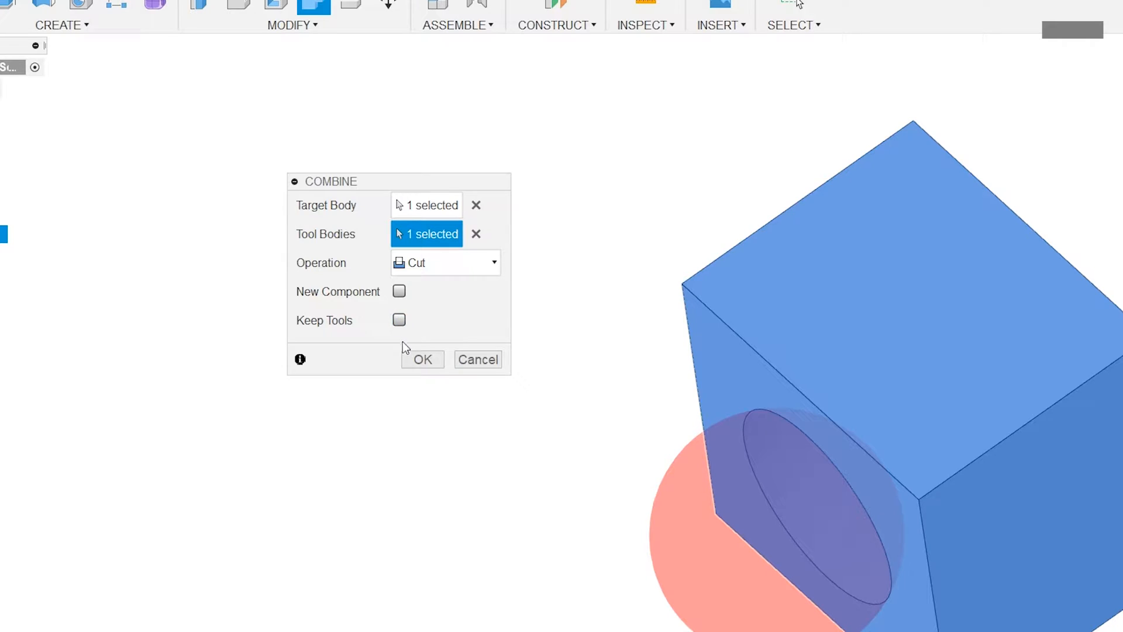
pyautogui.click(422, 359)
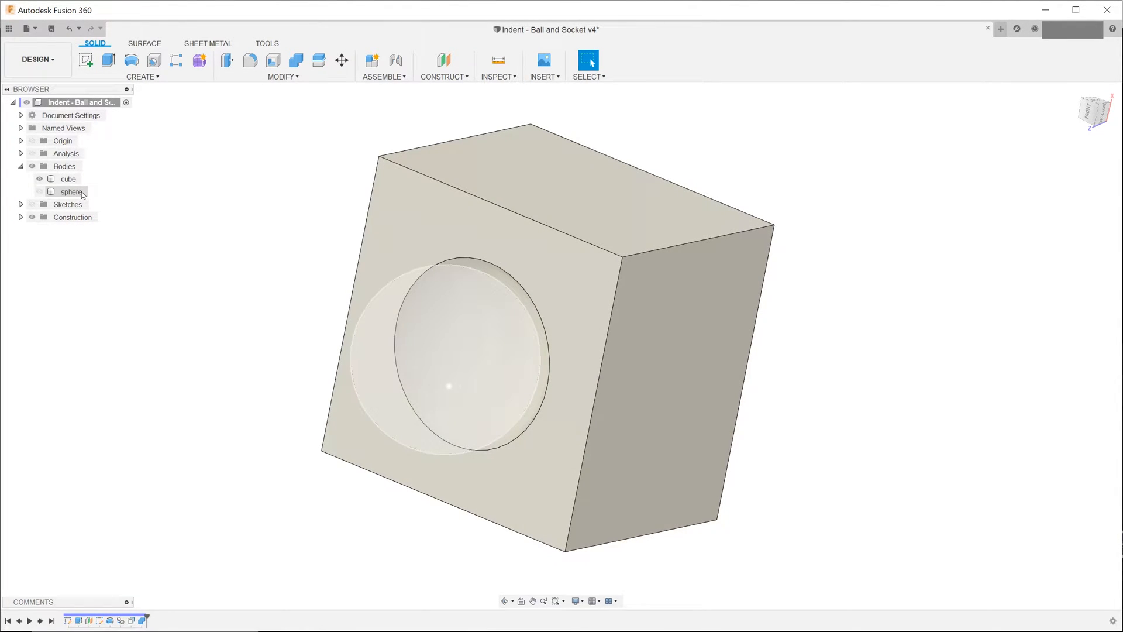
# Step: Show the original sphere again so it sits in the cube's socket
pyautogui.click(39, 191)
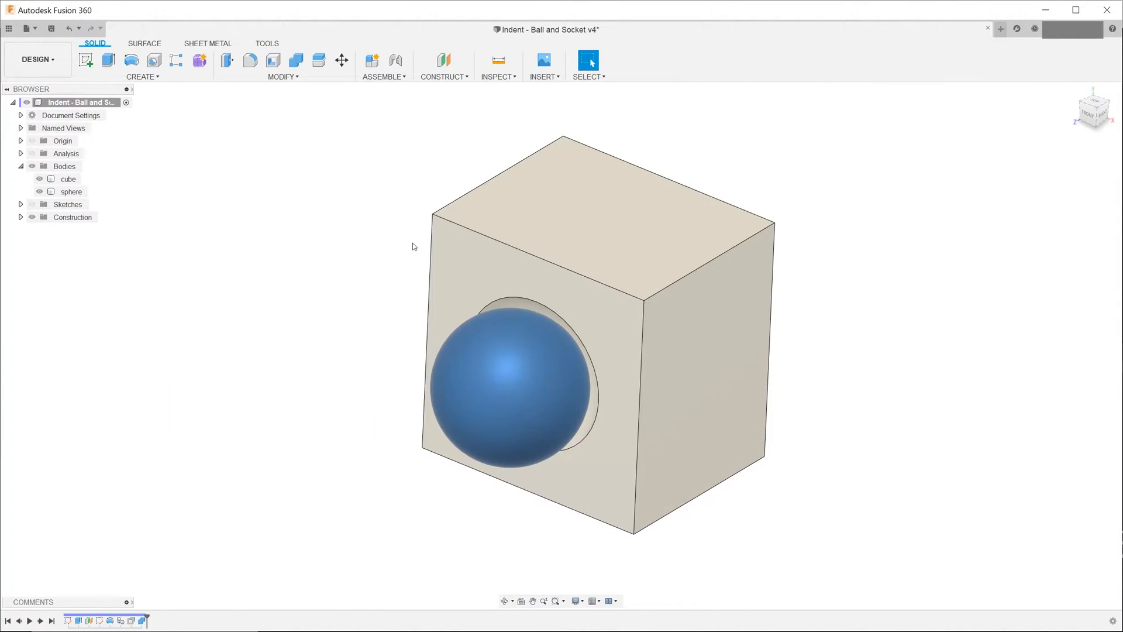
pyautogui.moveTo(338, 317)
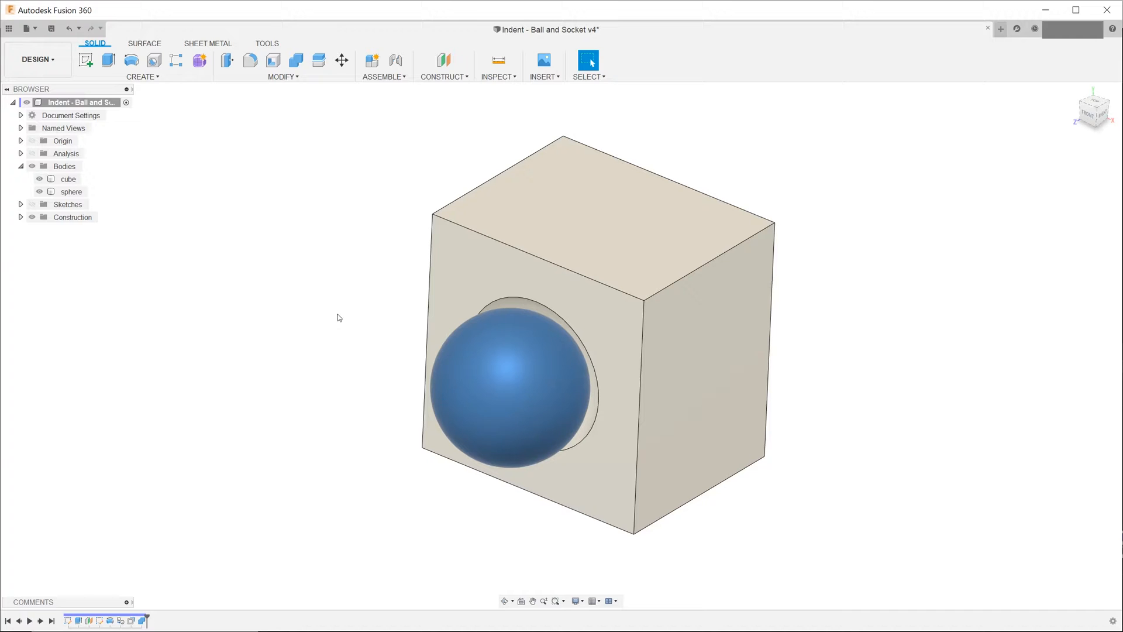
pyautogui.moveTo(221, 498)
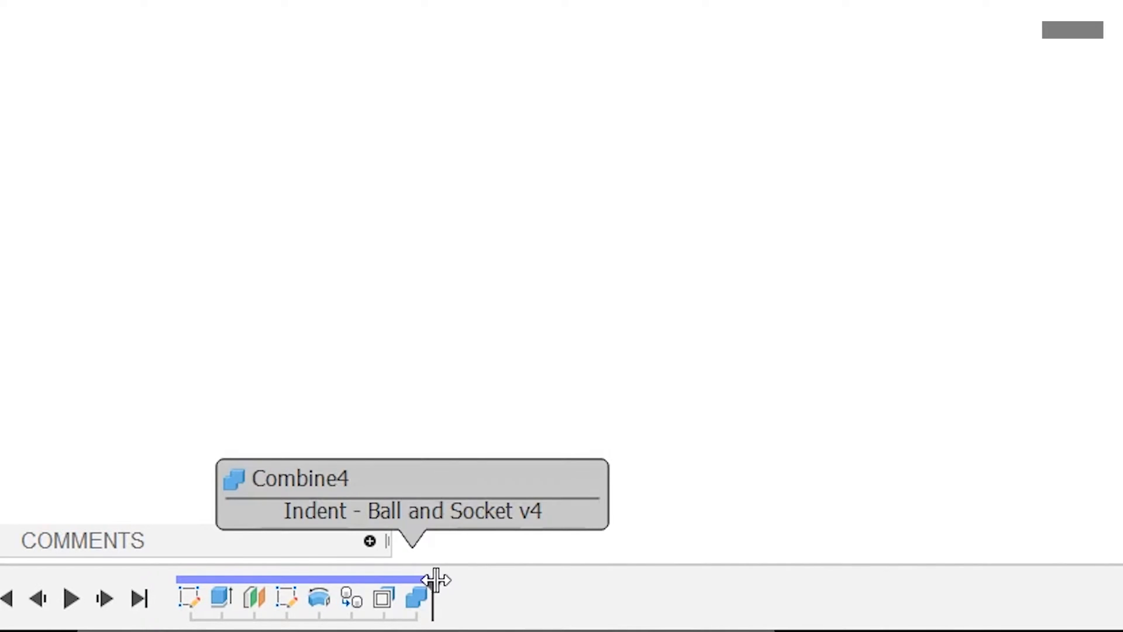
# Step: Roll the timeline back before the cut and move the sphere 20 mm along Y
pyautogui.moveTo(433, 580); pyautogui.dragTo(336, 580)
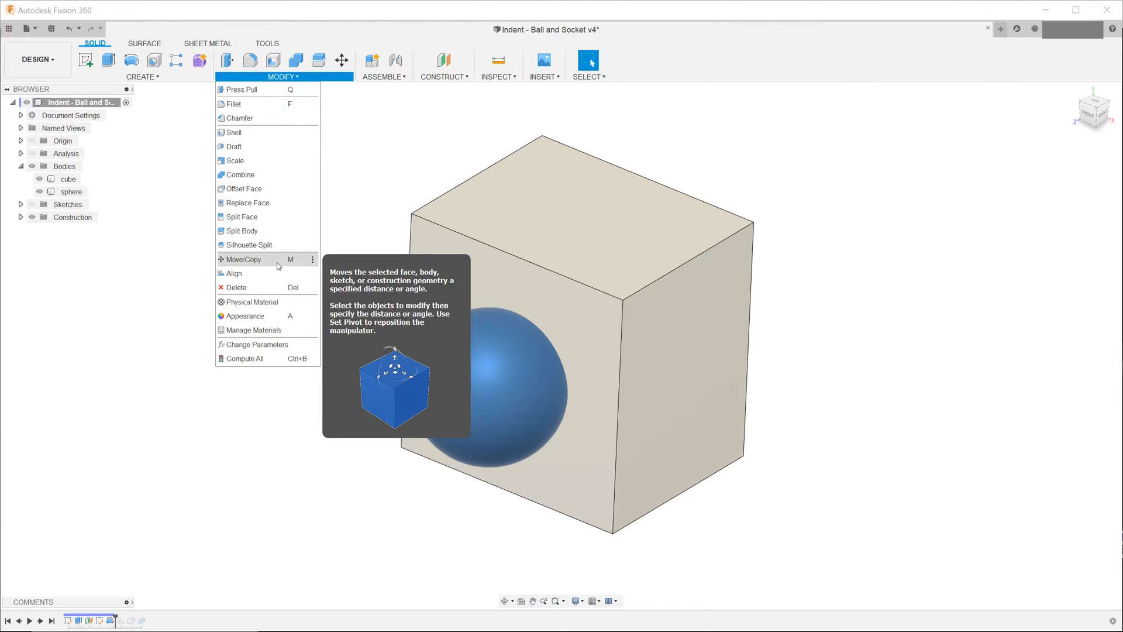
pyautogui.click(241, 260)
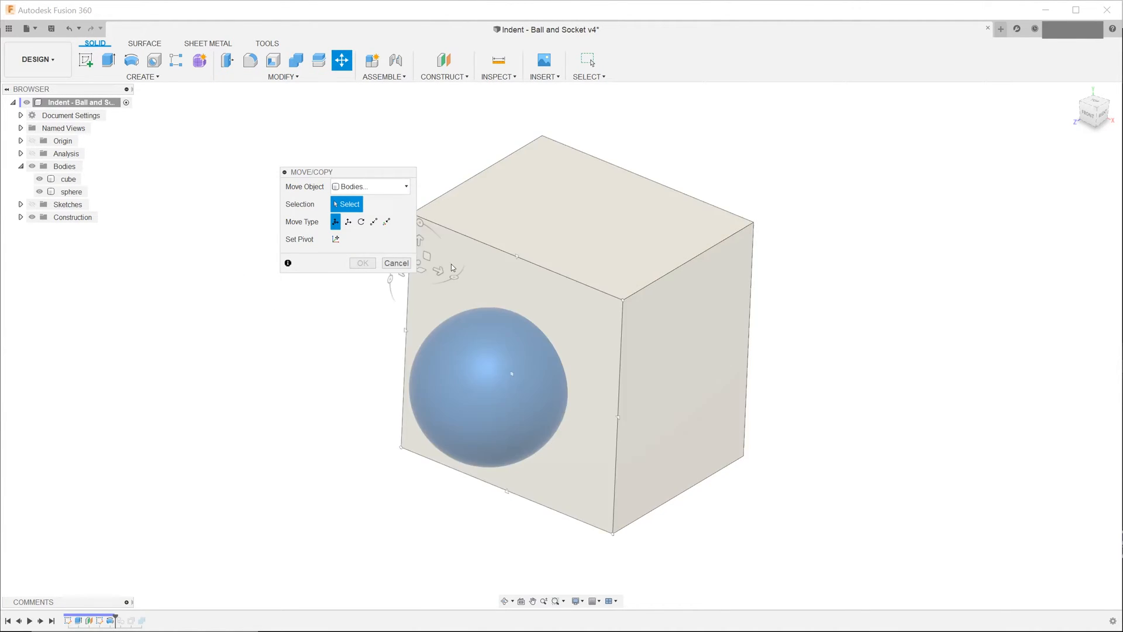
pyautogui.click(502, 391)
pyautogui.write('20')
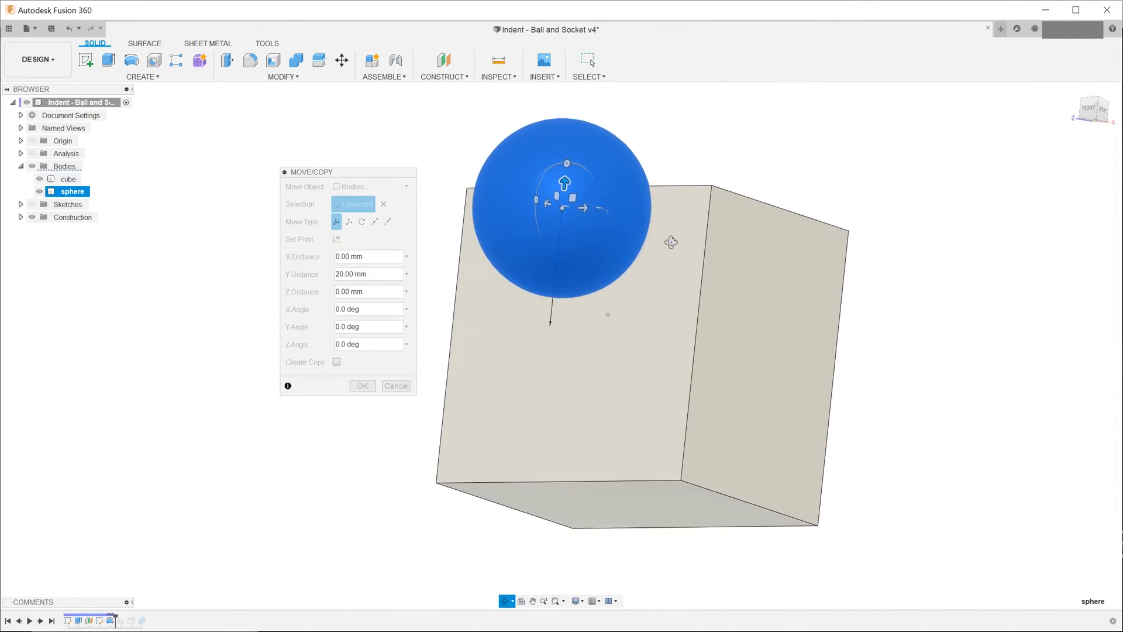
pyautogui.click(361, 385)
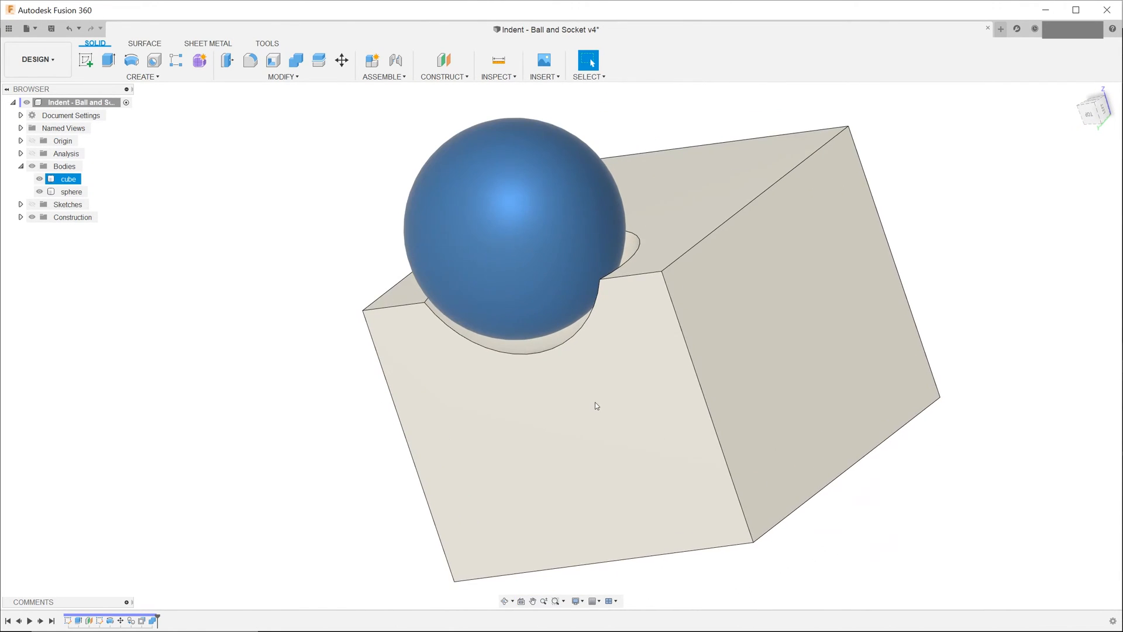
pyautogui.moveTo(594, 406); pyautogui.dragTo(659, 374)
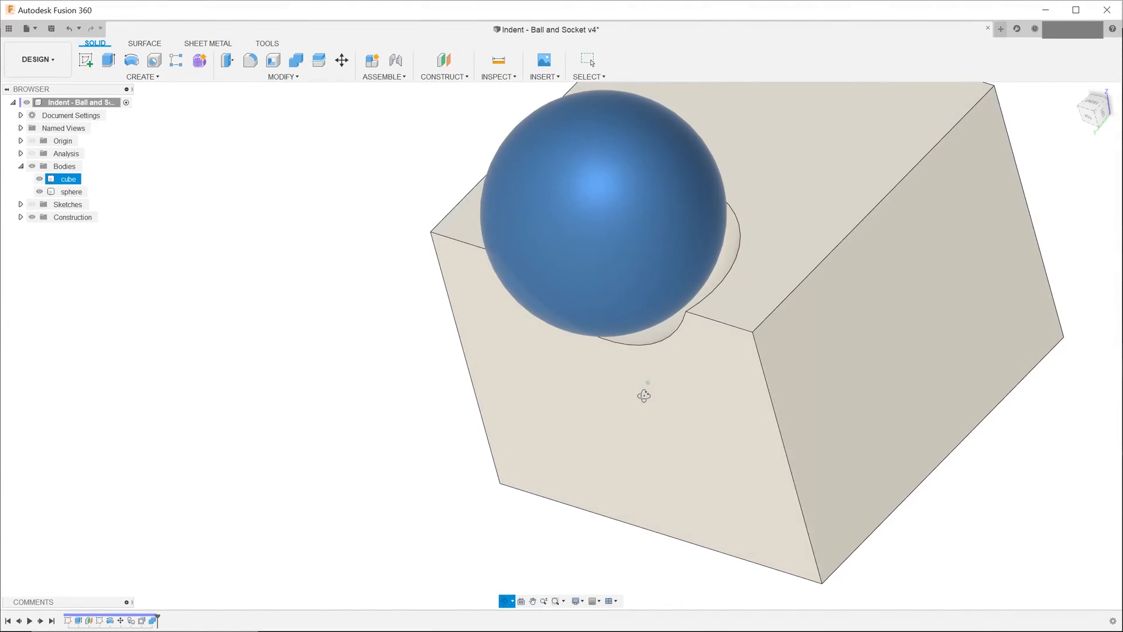
pyautogui.moveTo(645, 394); pyautogui.dragTo(525, 379)
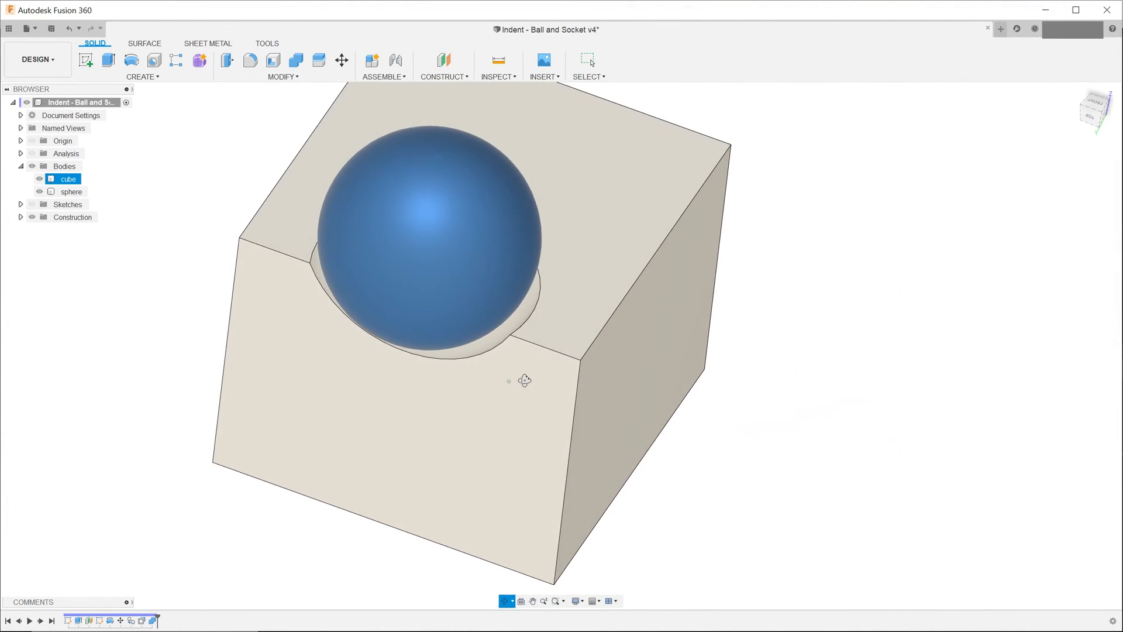